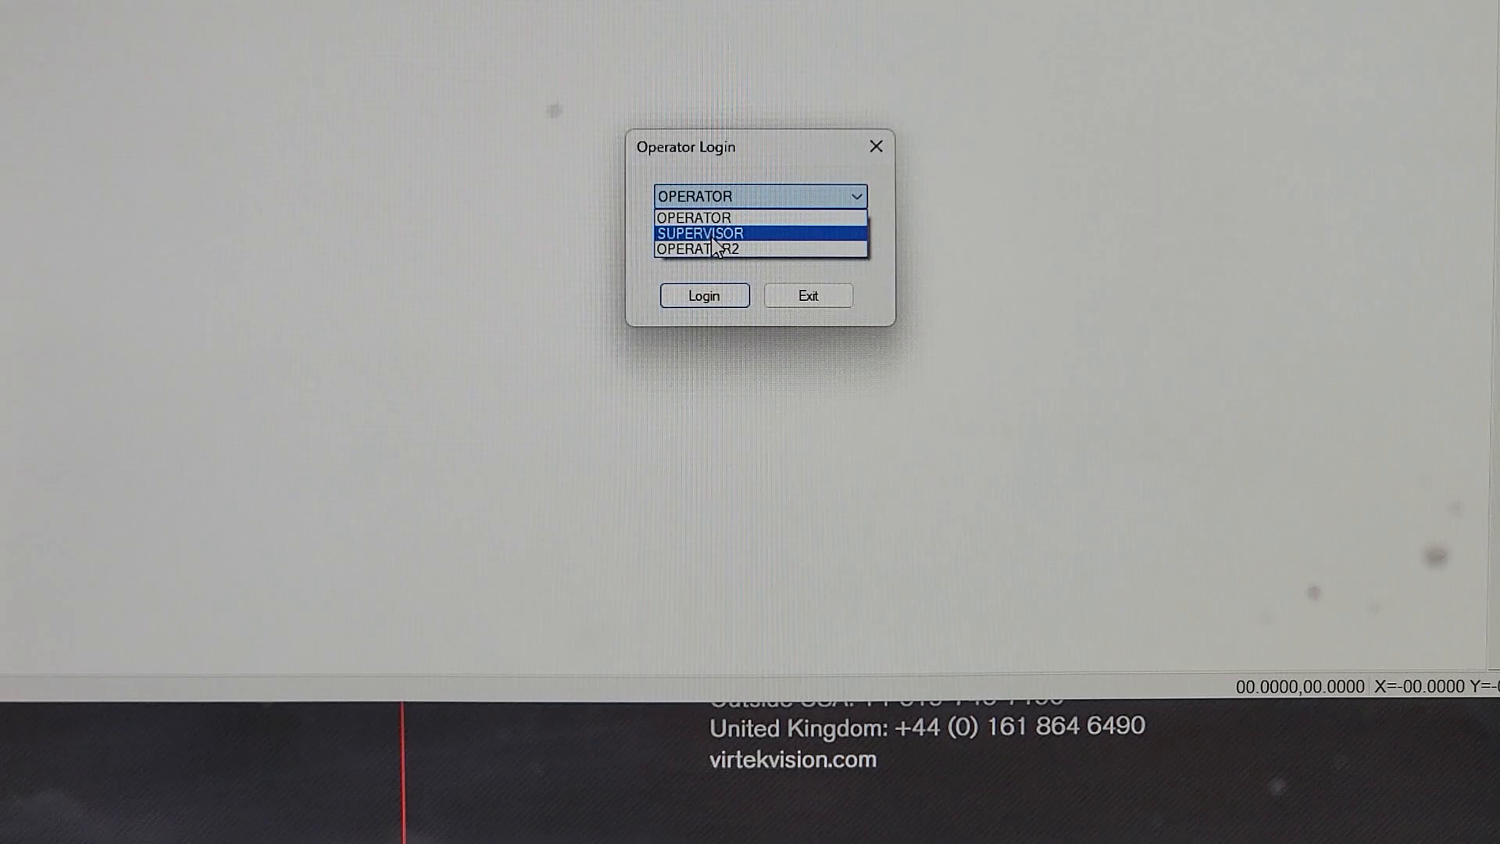
Log in to LaserQC with the SUPERVISOR operator level.
left_click(703, 295)
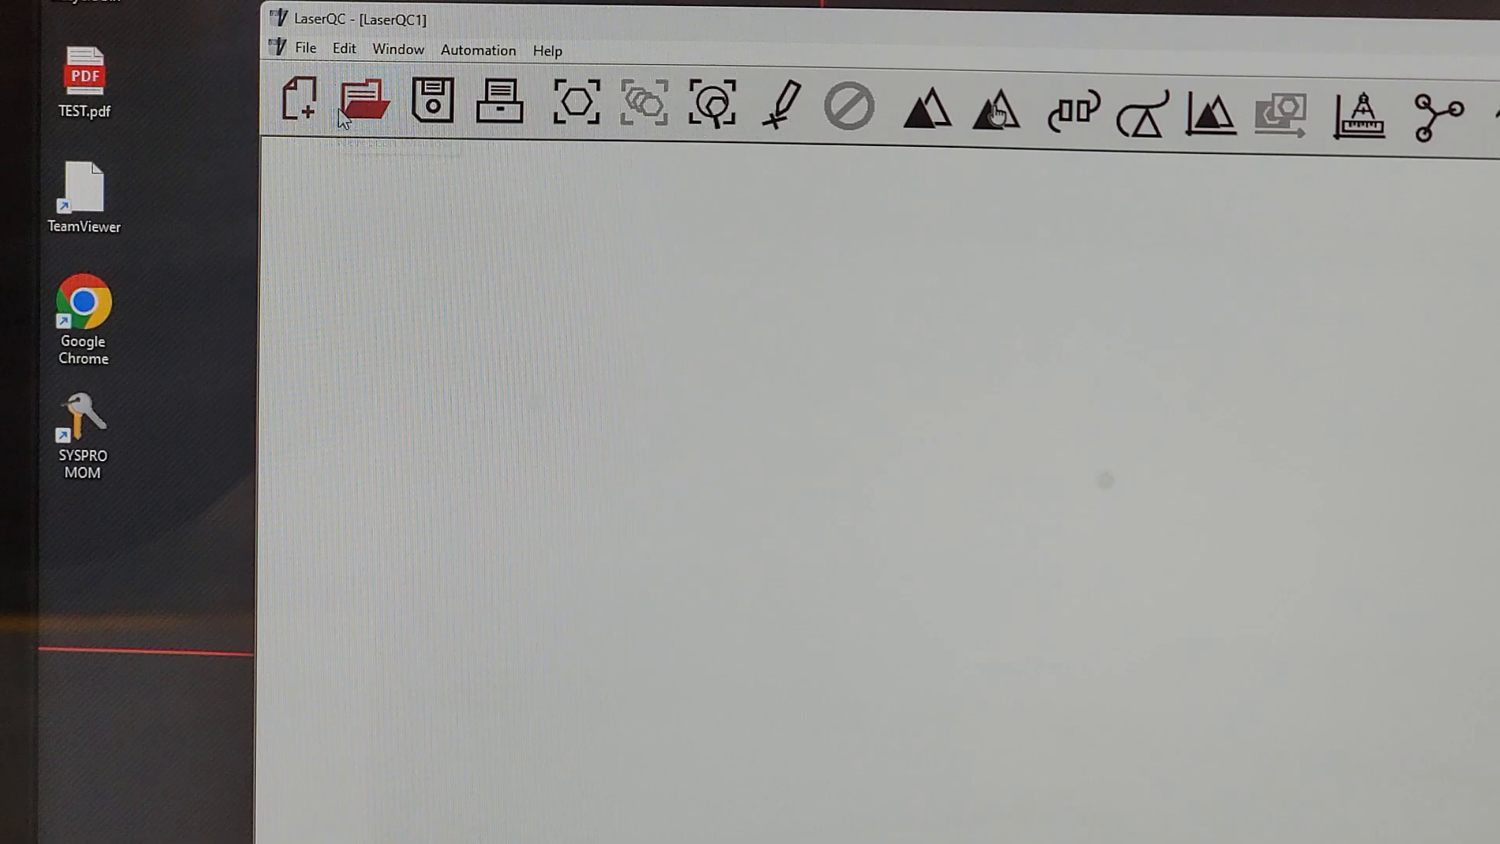
left_click(362, 101)
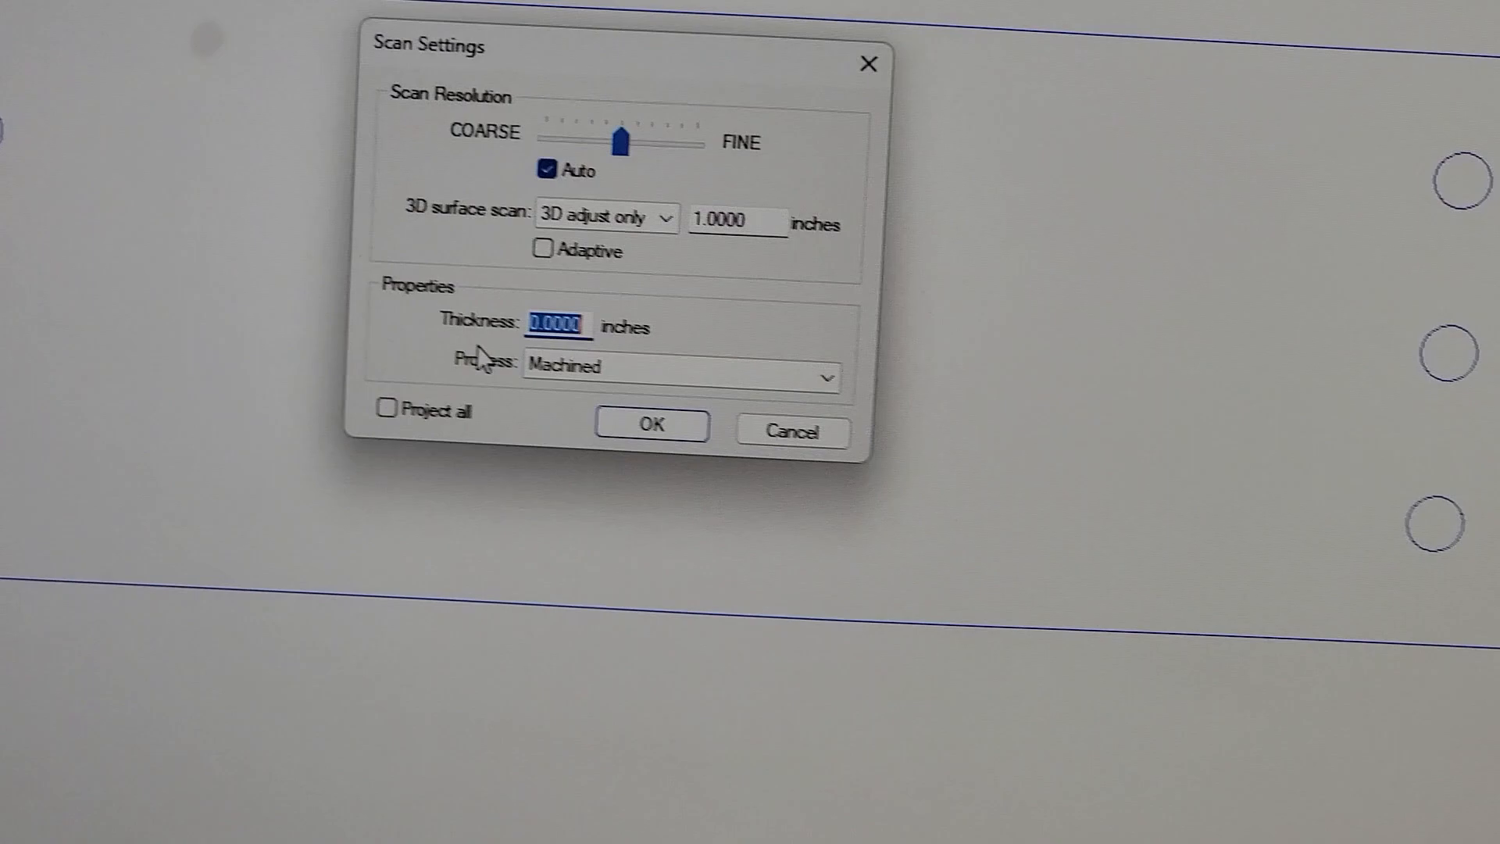
Enter .25 thickness, choose the Punched process, and select the part's material.
type(".25")
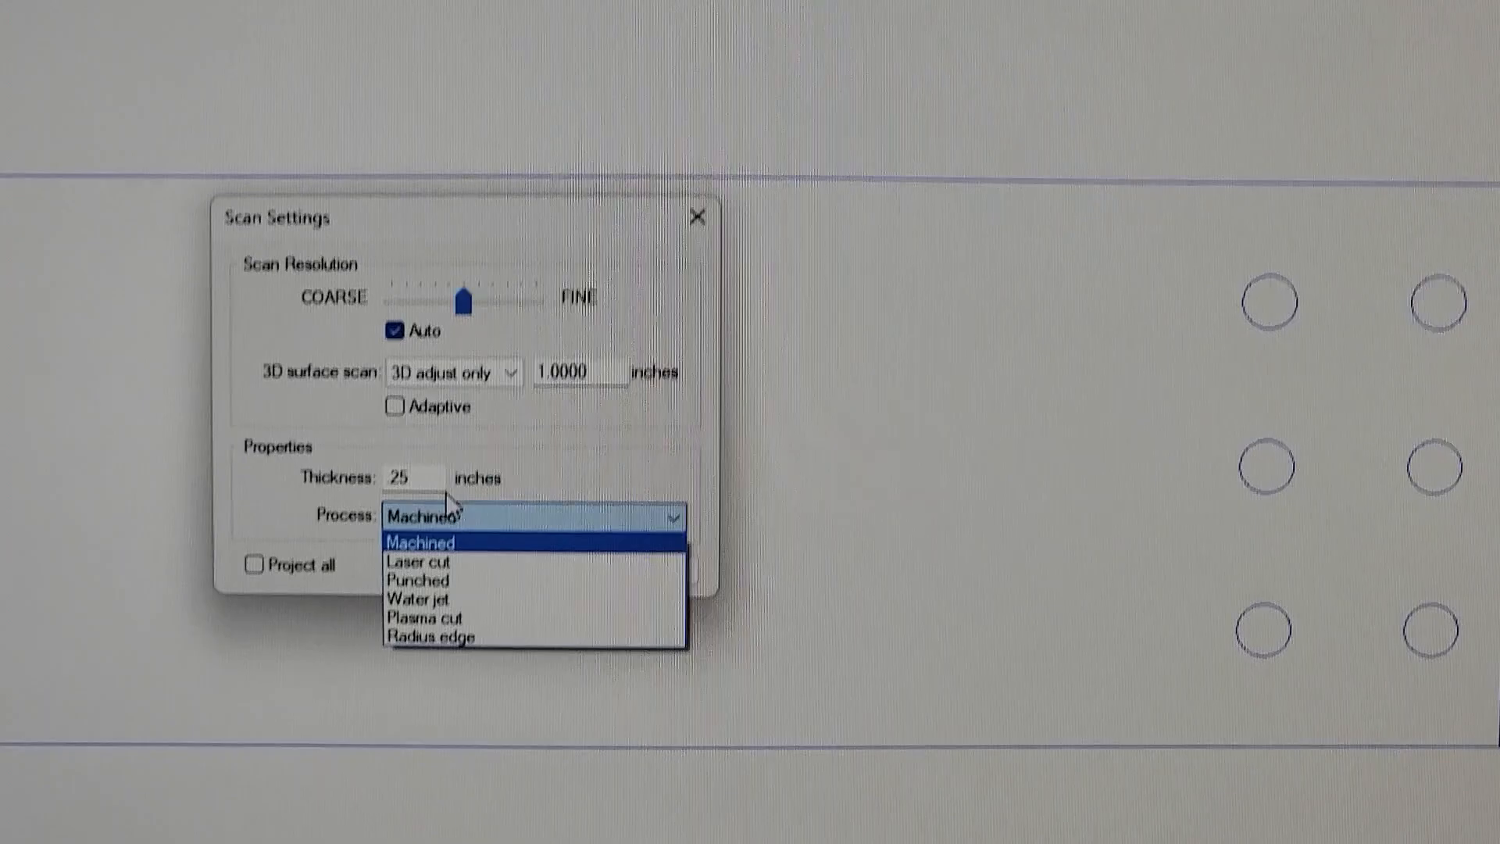
left_click(418, 579)
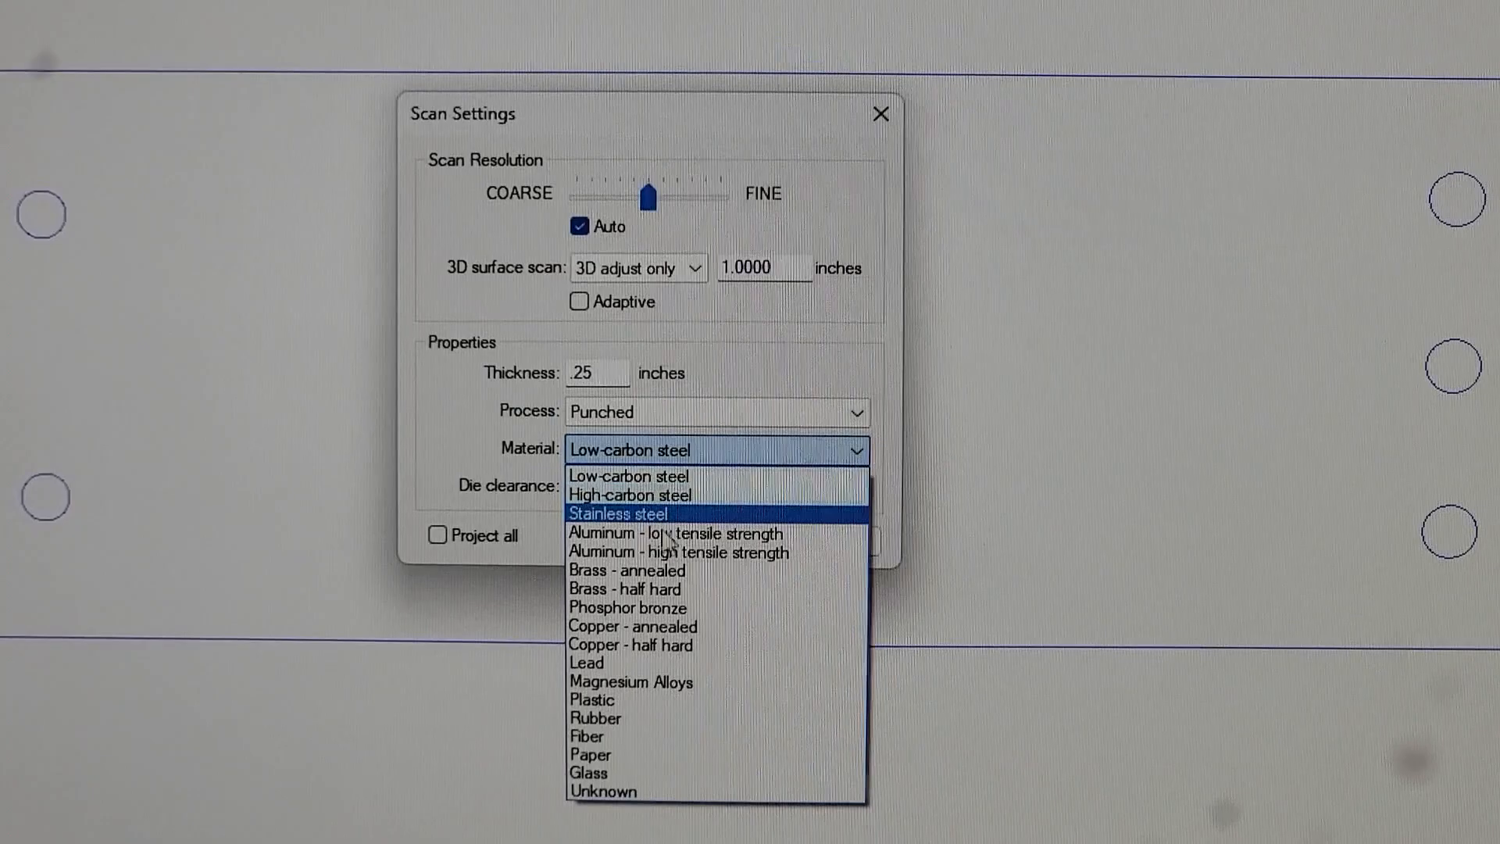
left_click(631, 644)
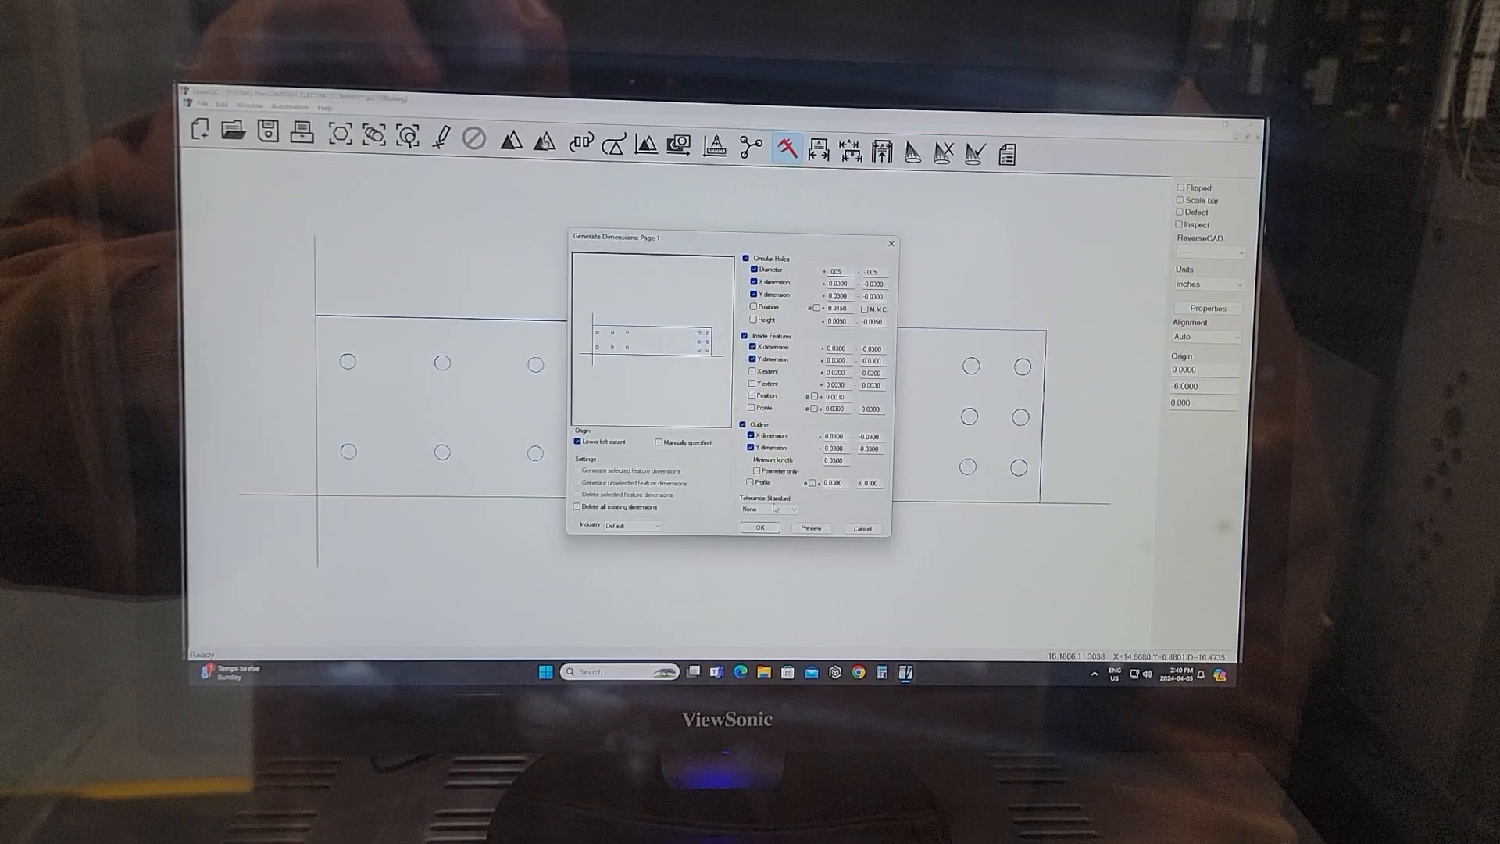
Generate dimensions for circular holes, inside features and outline with the set tolerances.
left_click(759, 528)
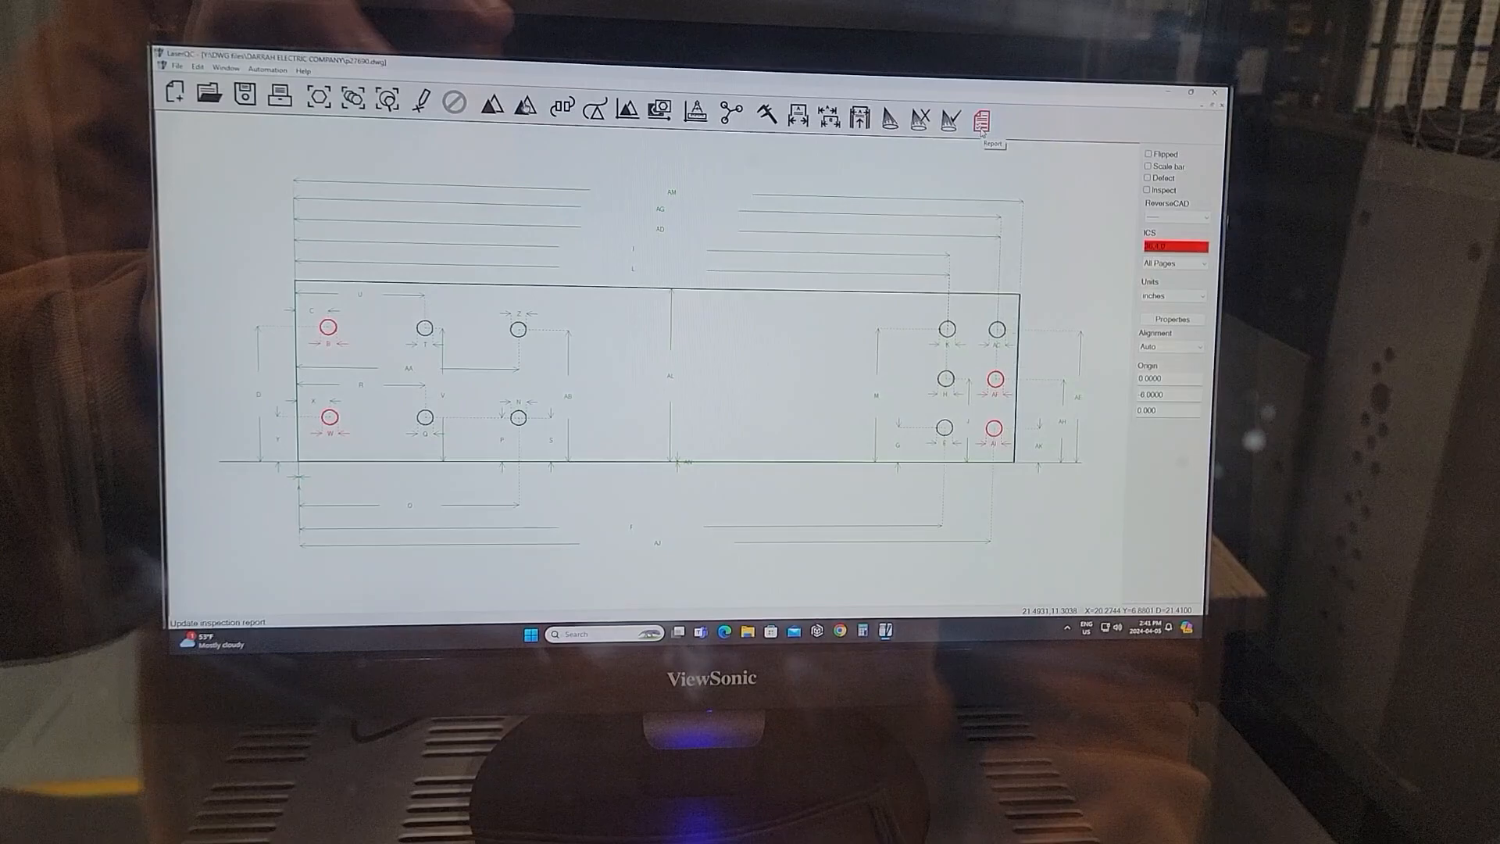
left_click(981, 118)
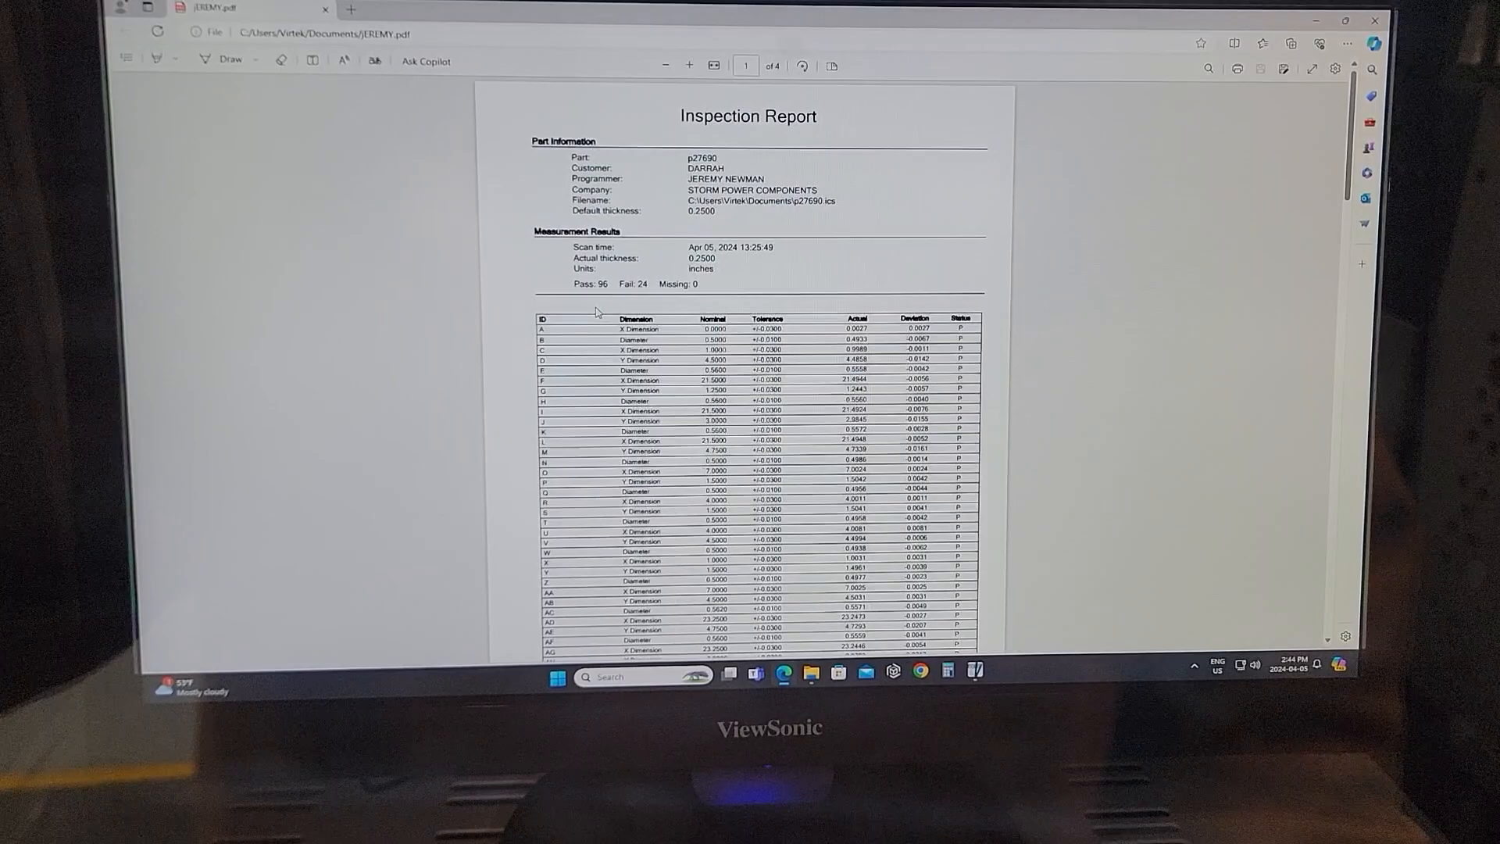
Scroll the inspection report PDF down to the Measurement Results pages.
scroll("down", 3)
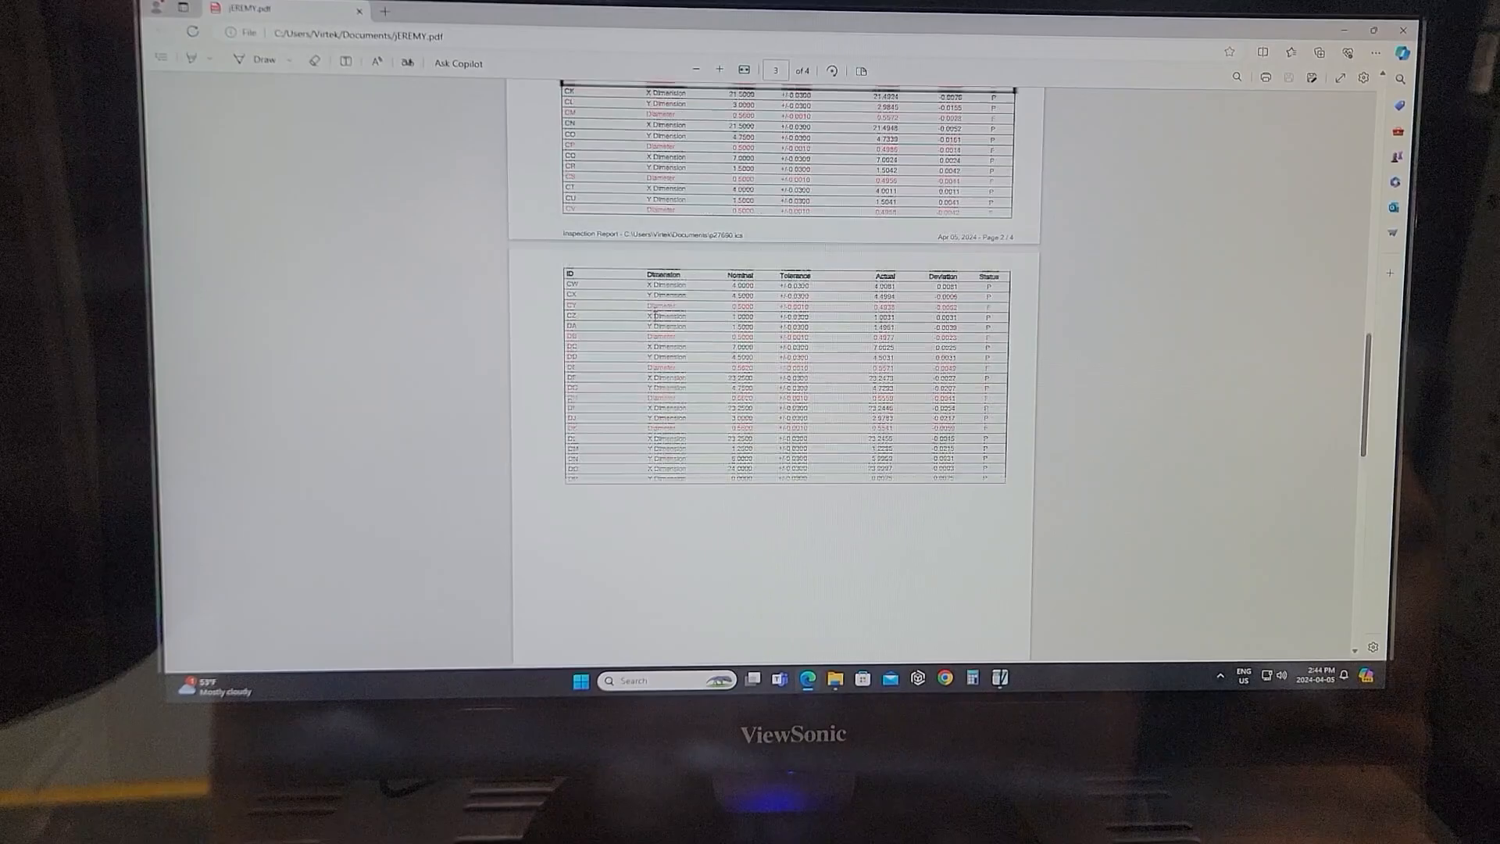